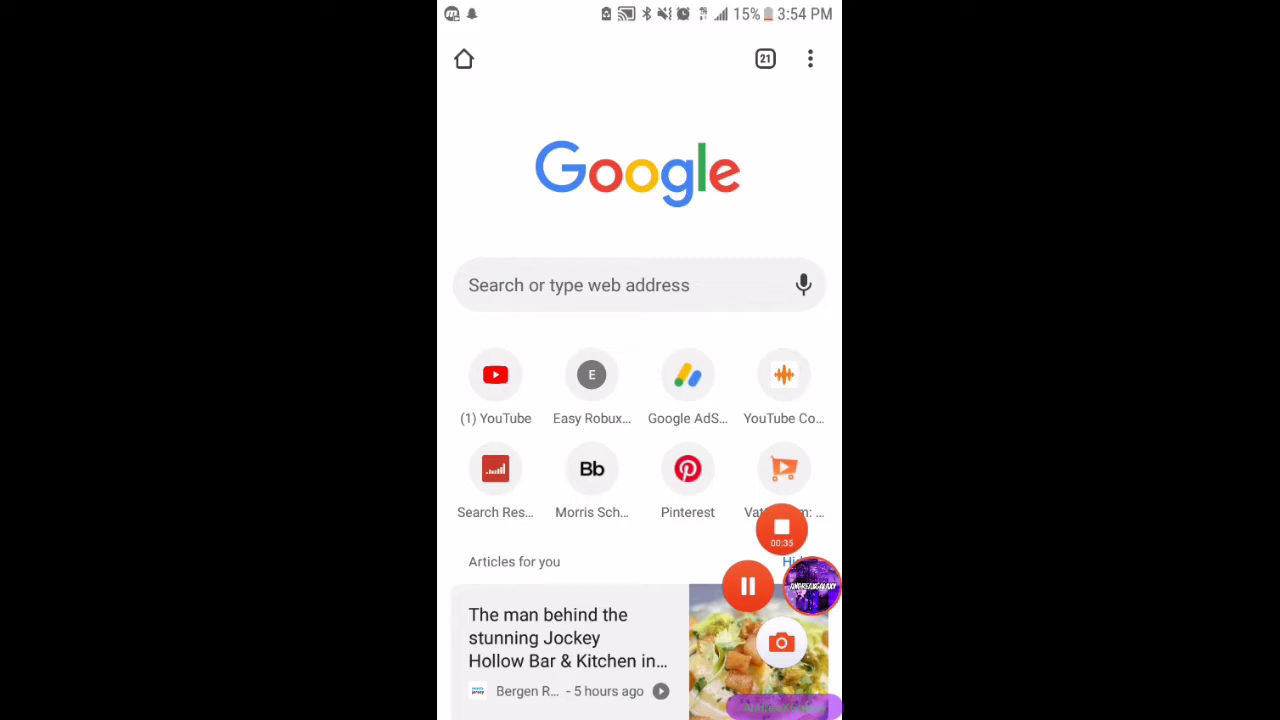
- Go to the YouTube website from Chrome's new tab shortcuts
left_click(496, 376)
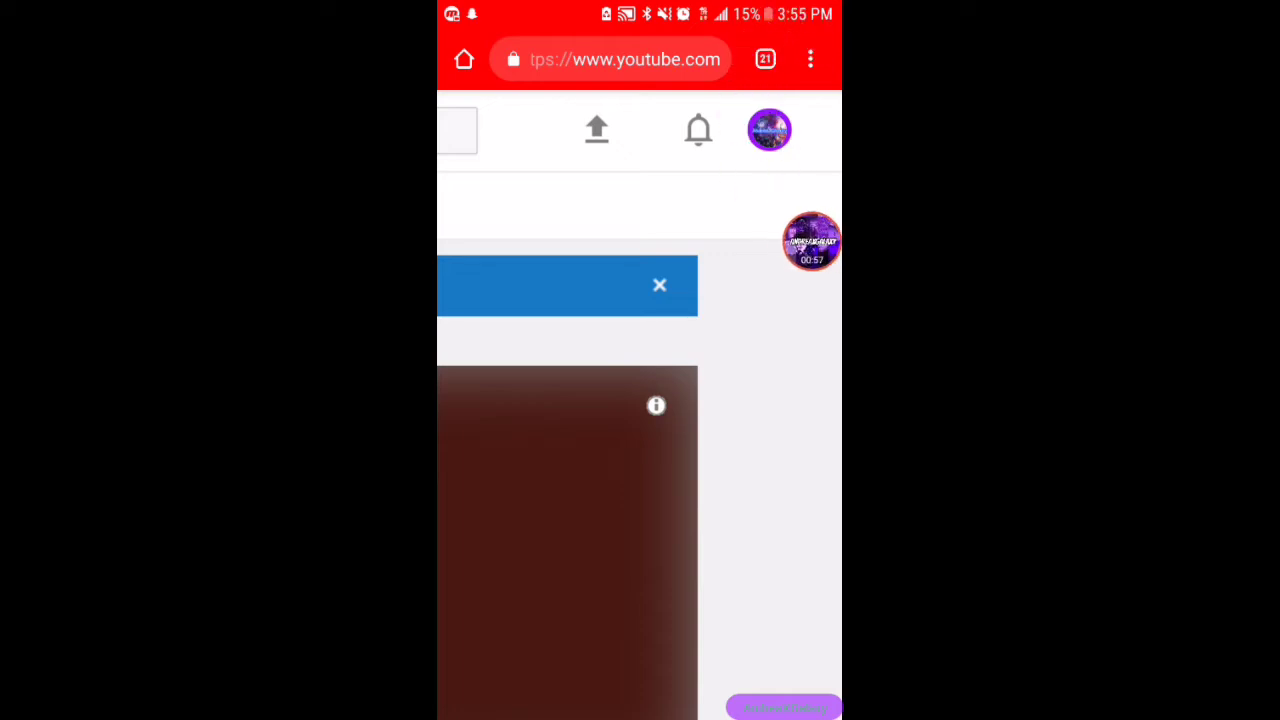
- Enable the Desktop site option from Chrome's three-dot menu for YouTube
left_click(810, 58)
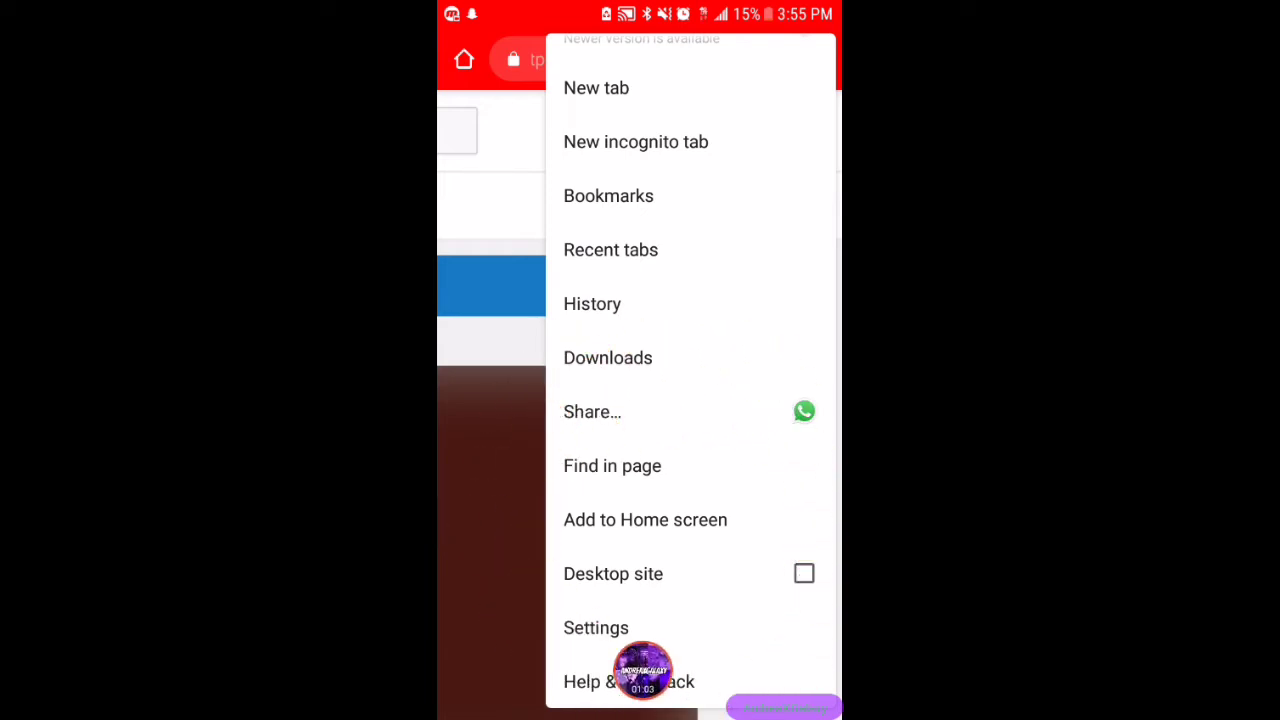
scroll("down", 3)
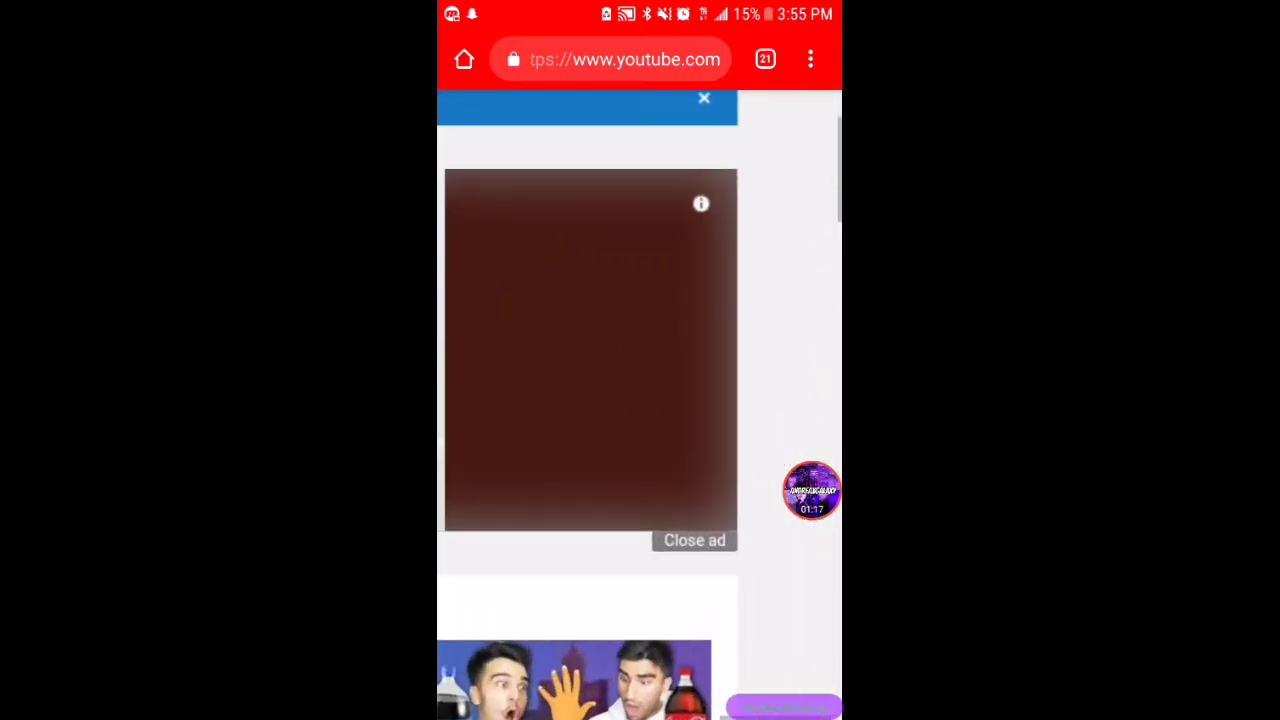
- Enter Creator Studio from the profile avatar's account menu
left_click(694, 540)
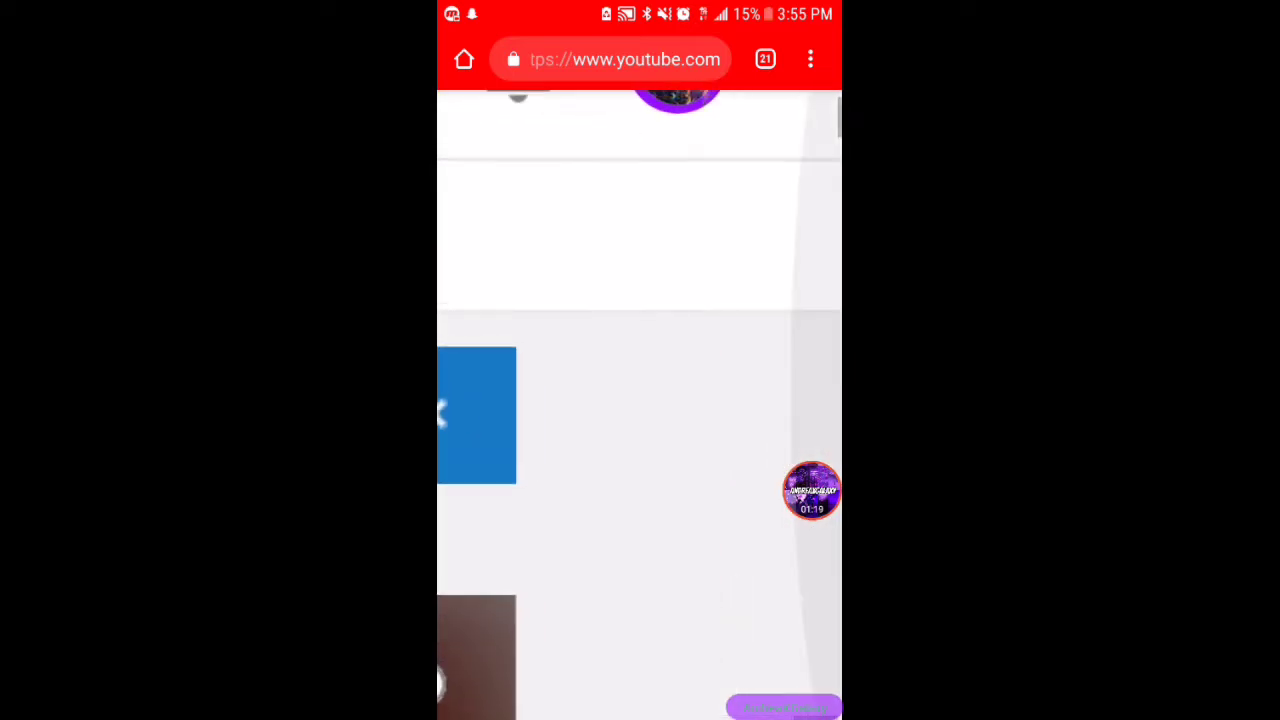
scroll("down", 3)
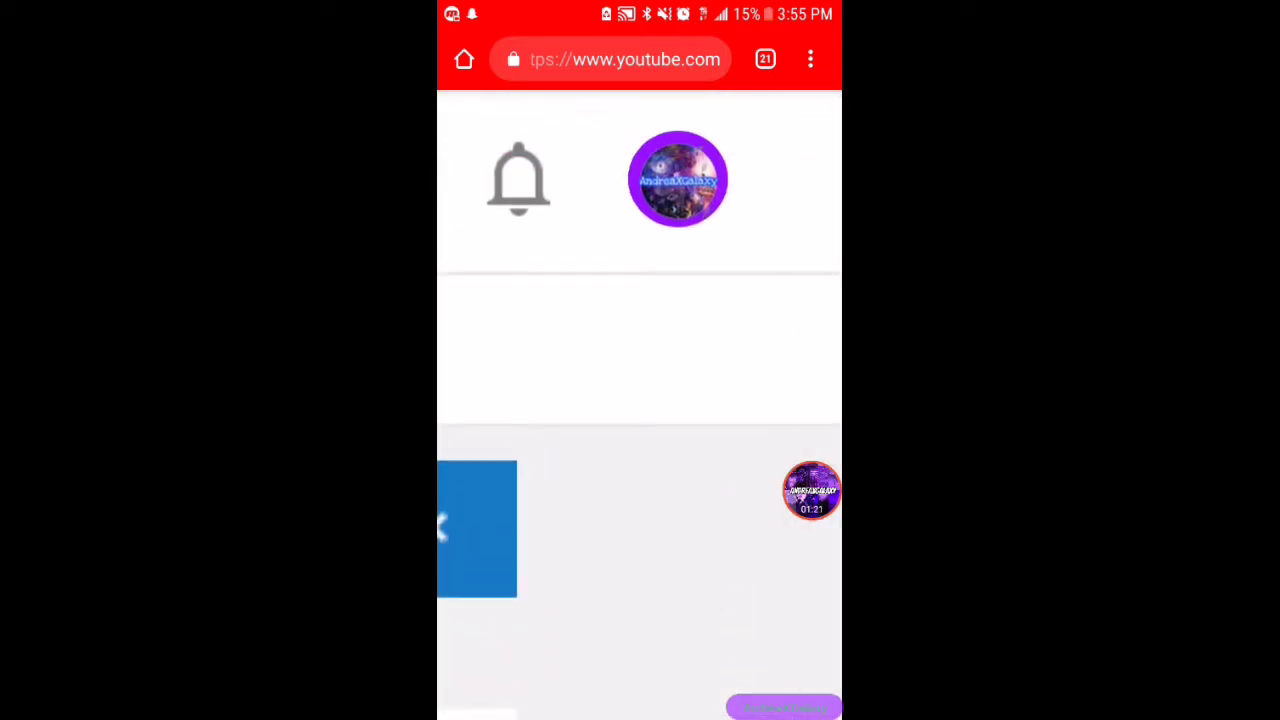
left_click(678, 180)
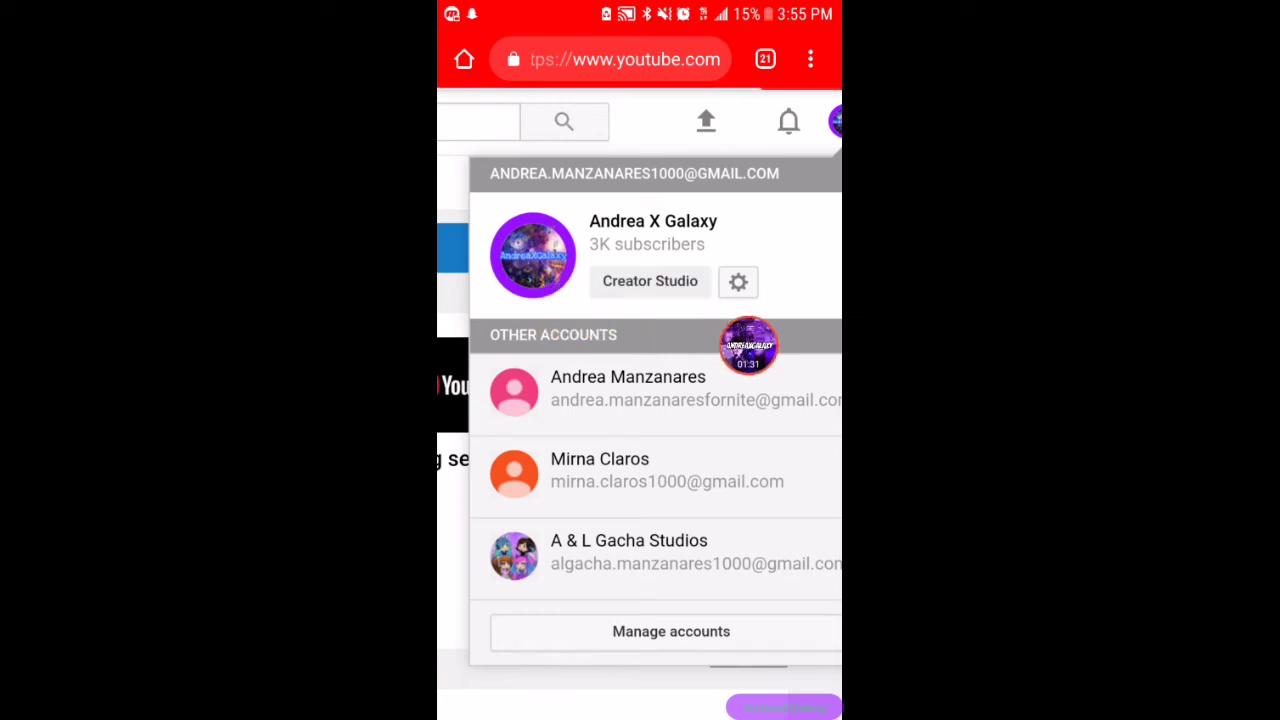
left_click(650, 280)
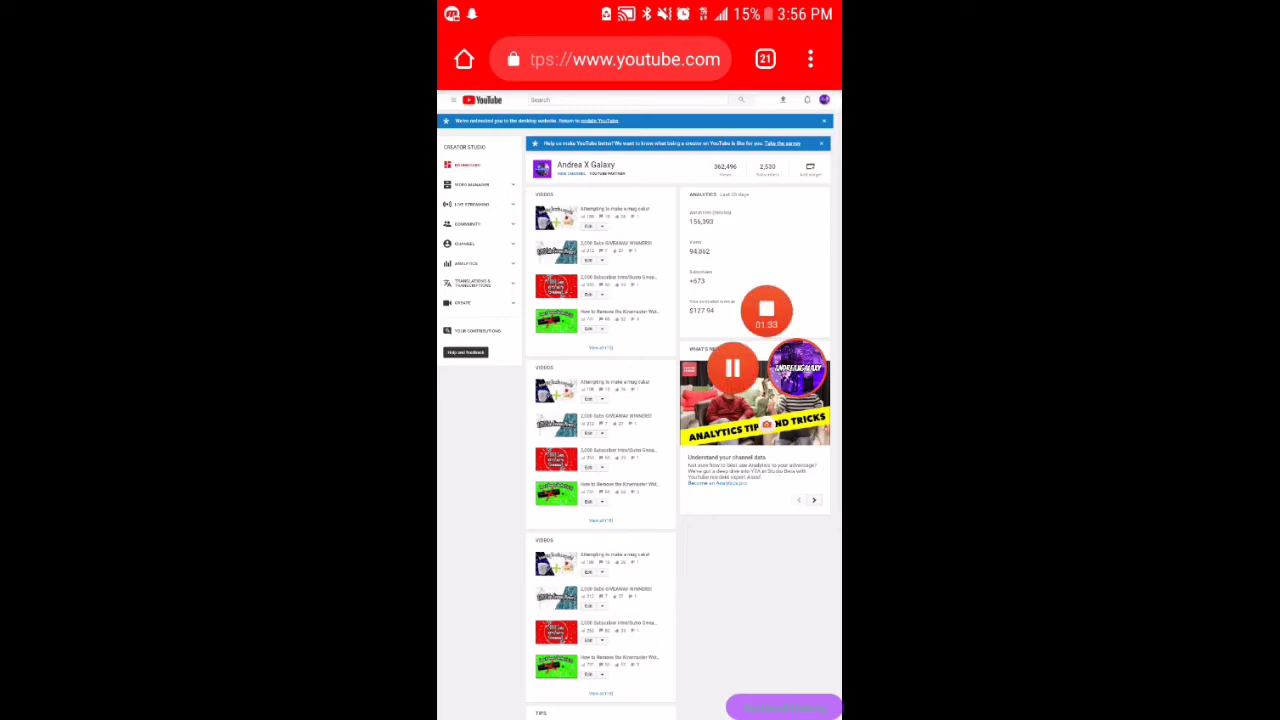
- From Video Manager, open 'How to make/upload a thumbnail to YouTube!' for editing
scroll("down", 3)
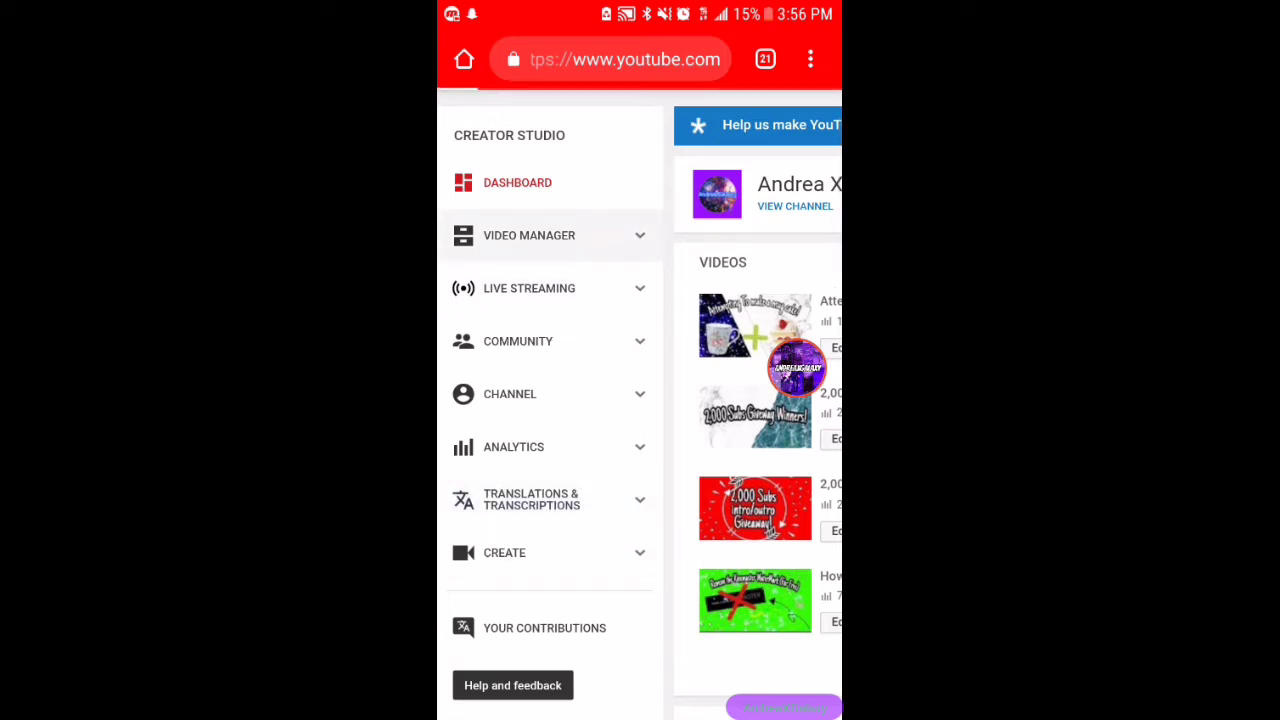
scroll("down", 3)
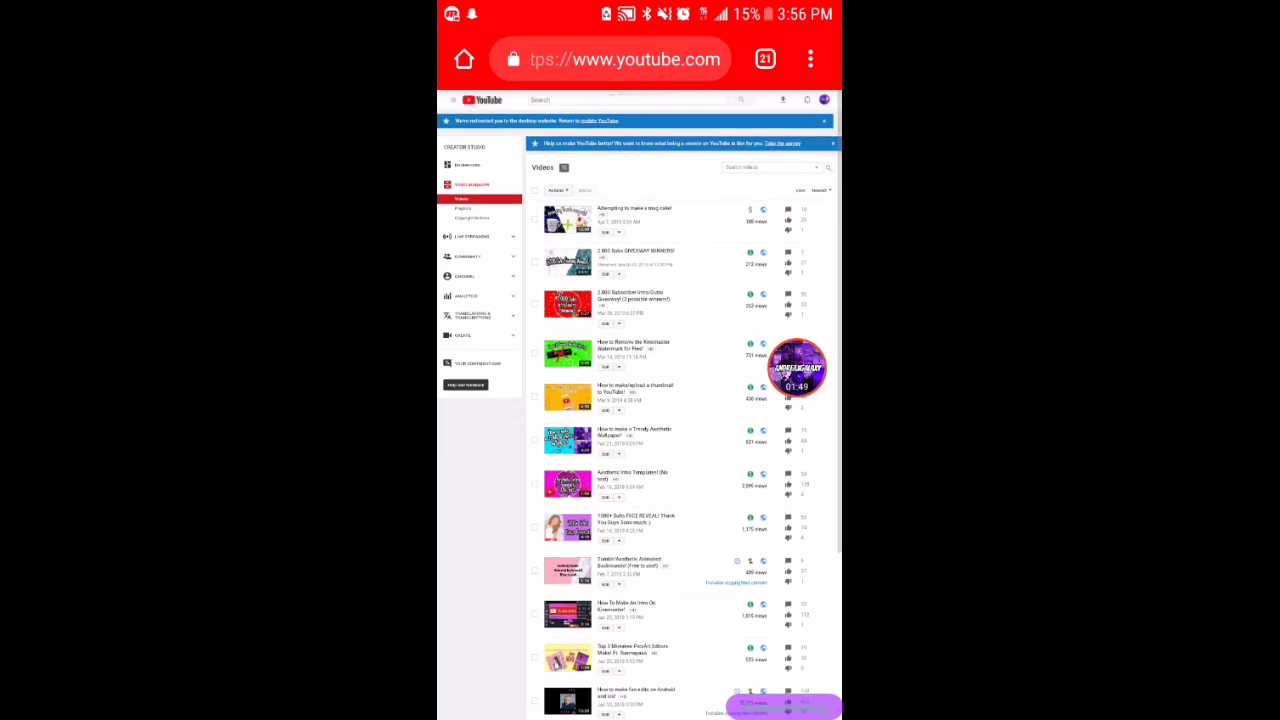
scroll("down", 3)
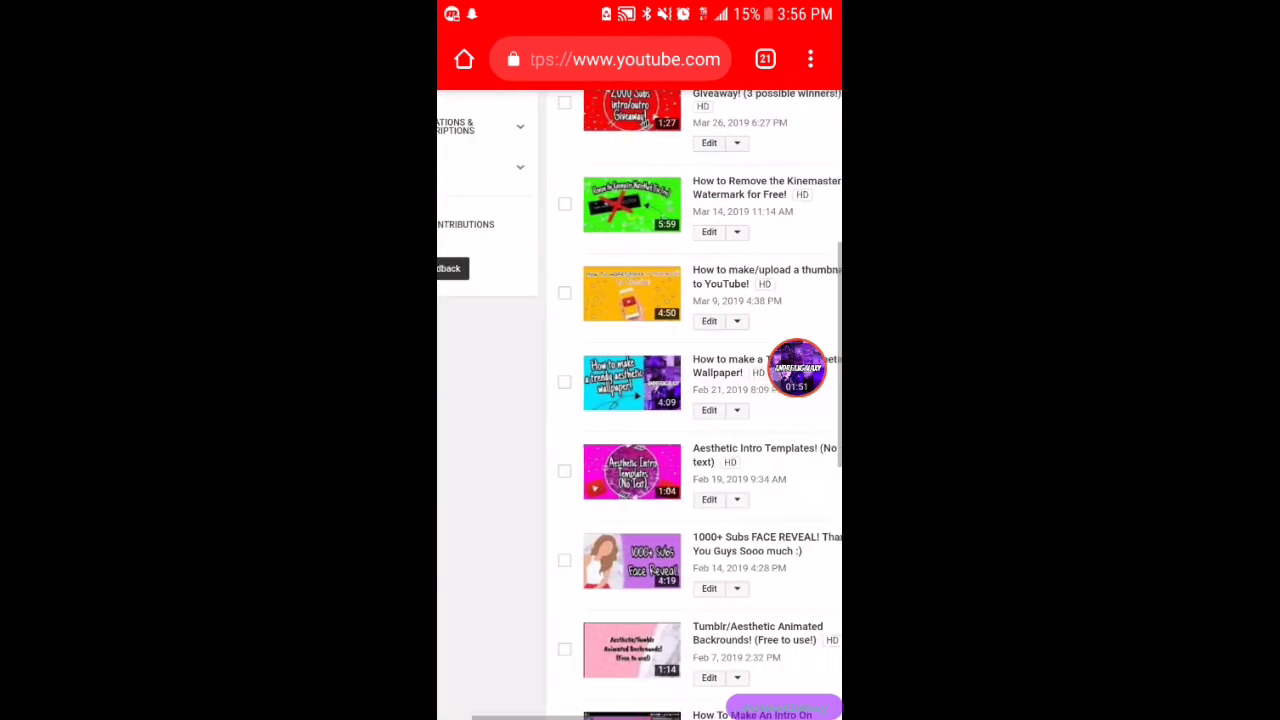
scroll("down", 3)
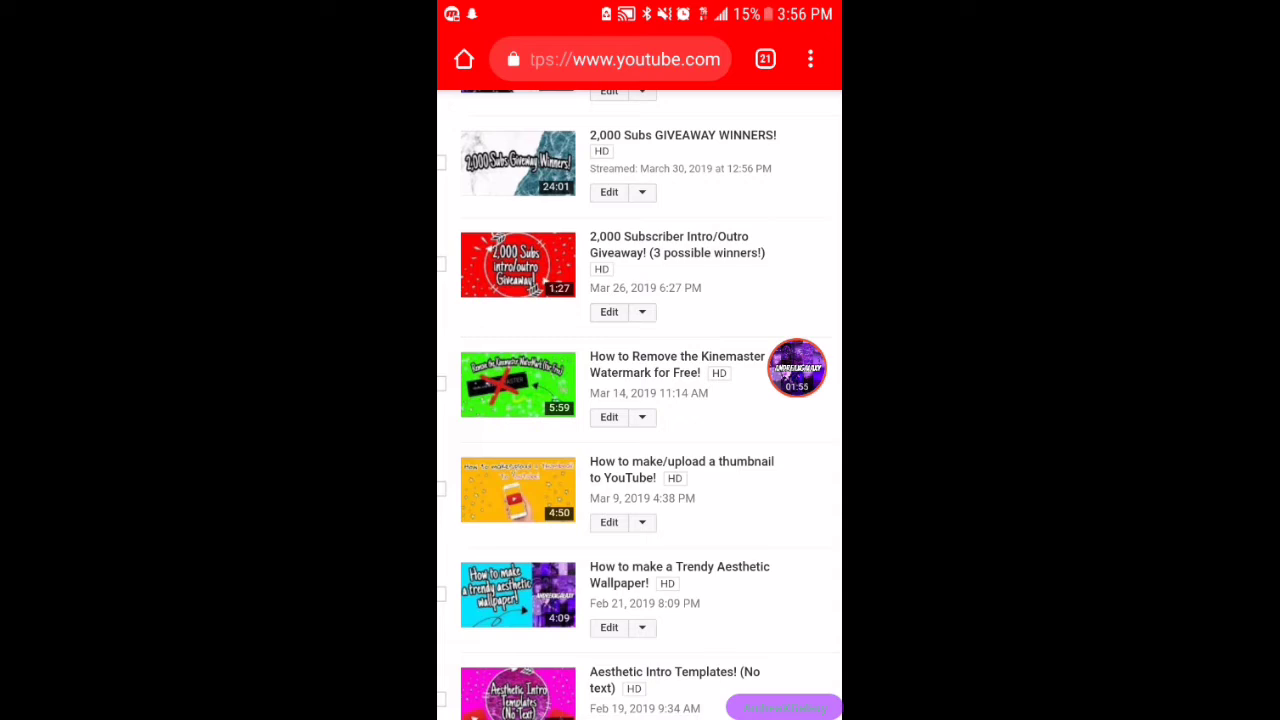
left_click(680, 468)
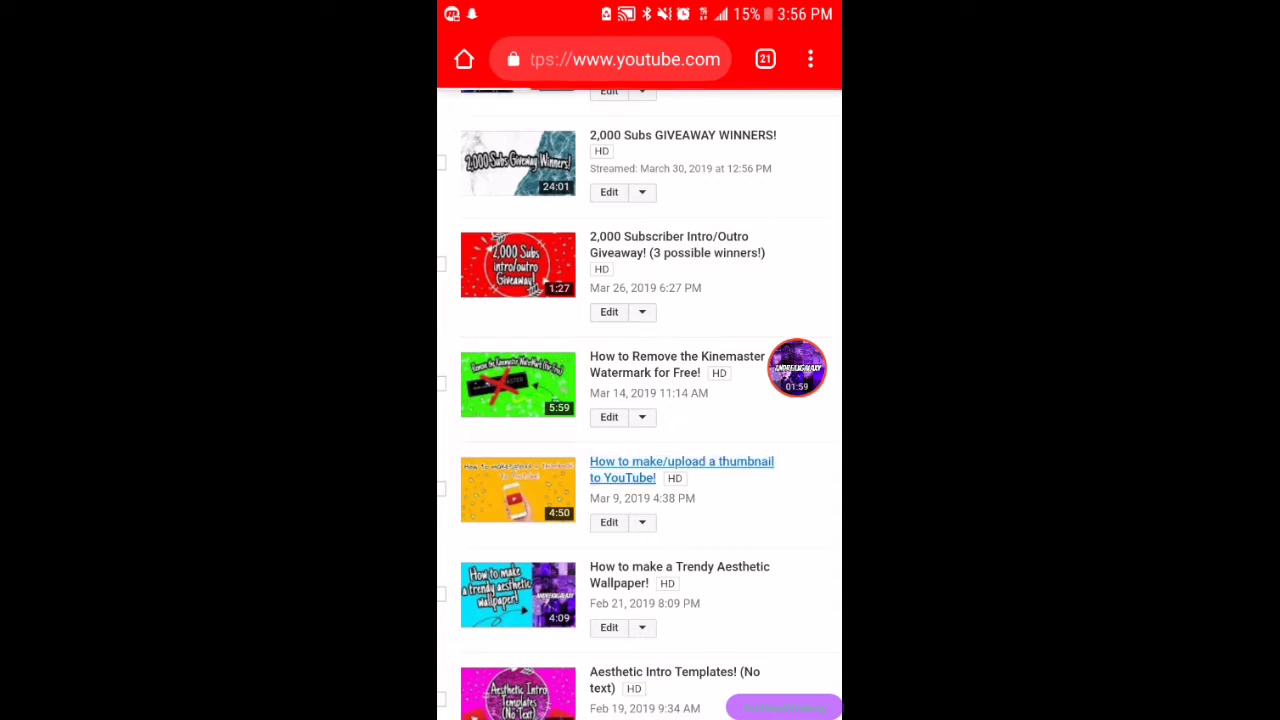
left_click(680, 468)
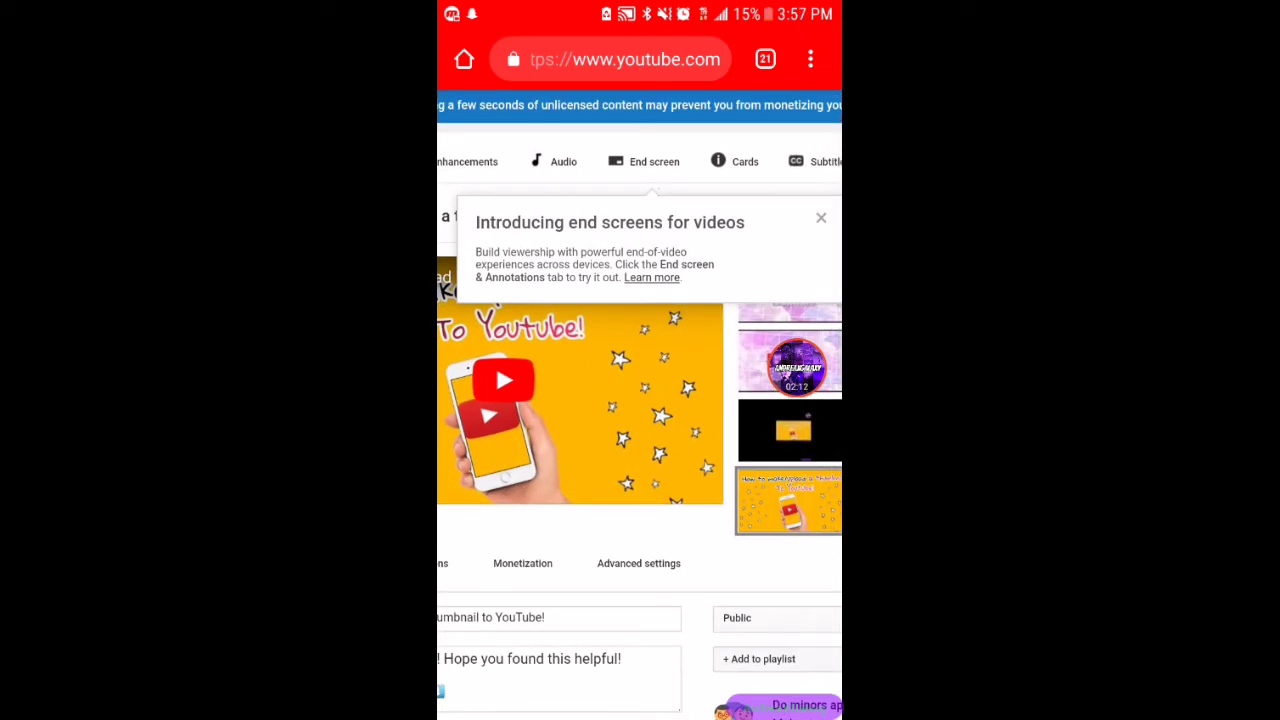
- Switch to the video's End screen editor and dismiss the intro notice
left_click(644, 160)
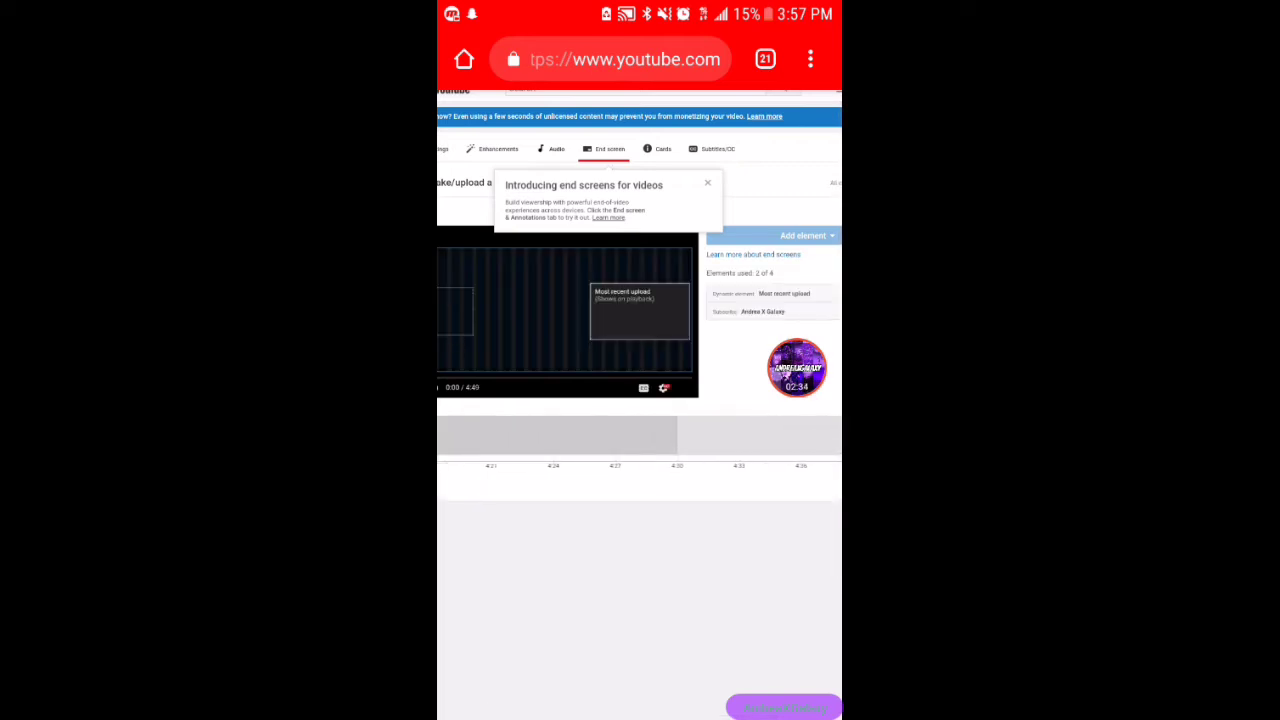
left_click(708, 184)
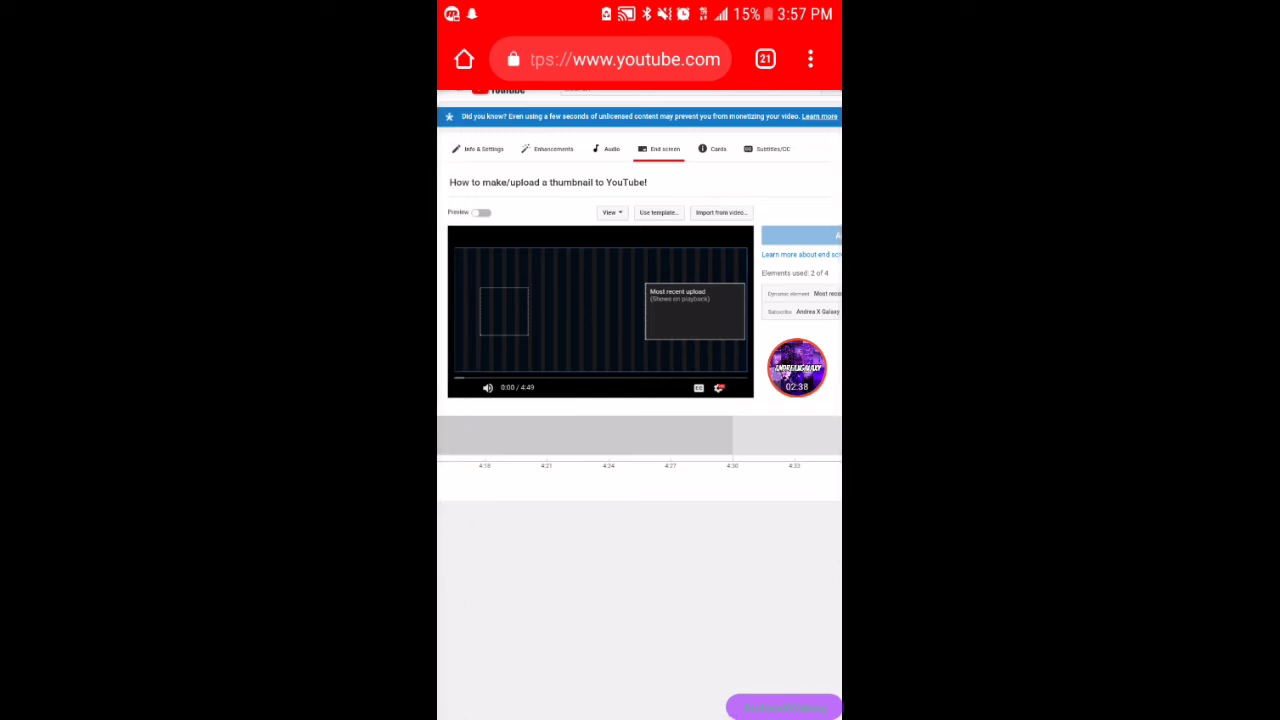
- Preview the end screen with its subscribe and most-recent-upload elements, then stop playback
left_click(796, 368)
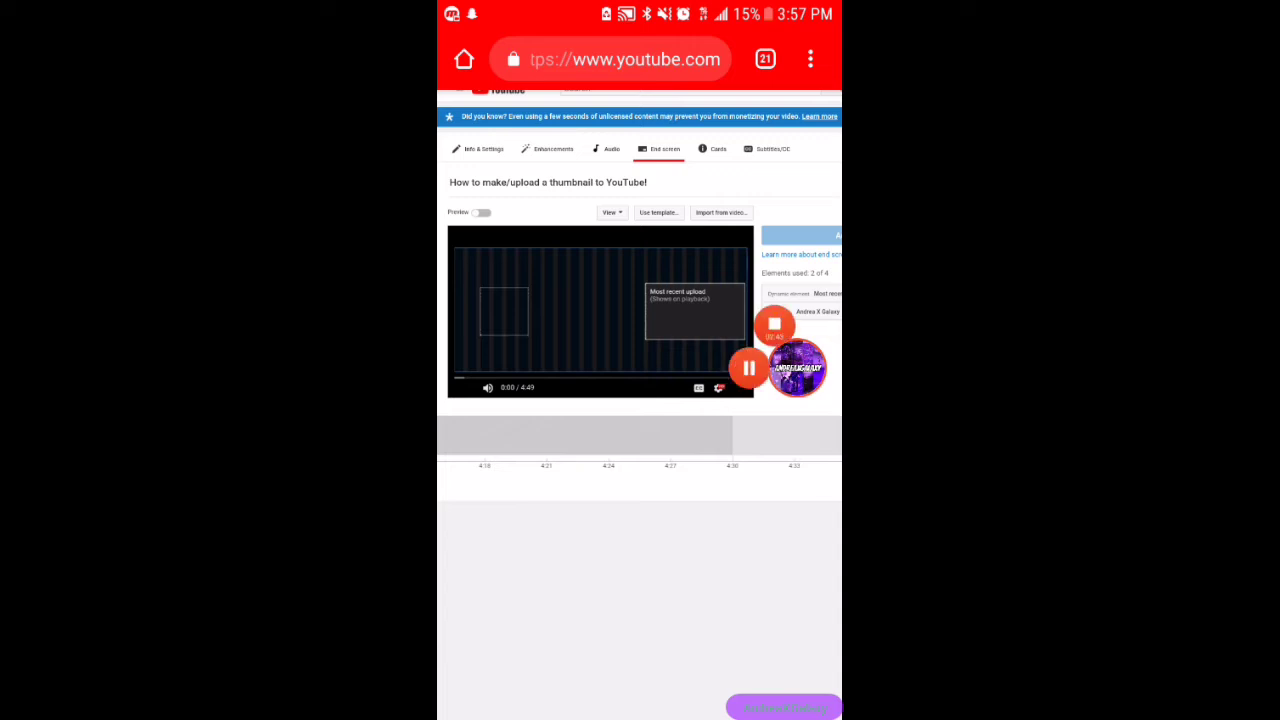
left_click(482, 212)
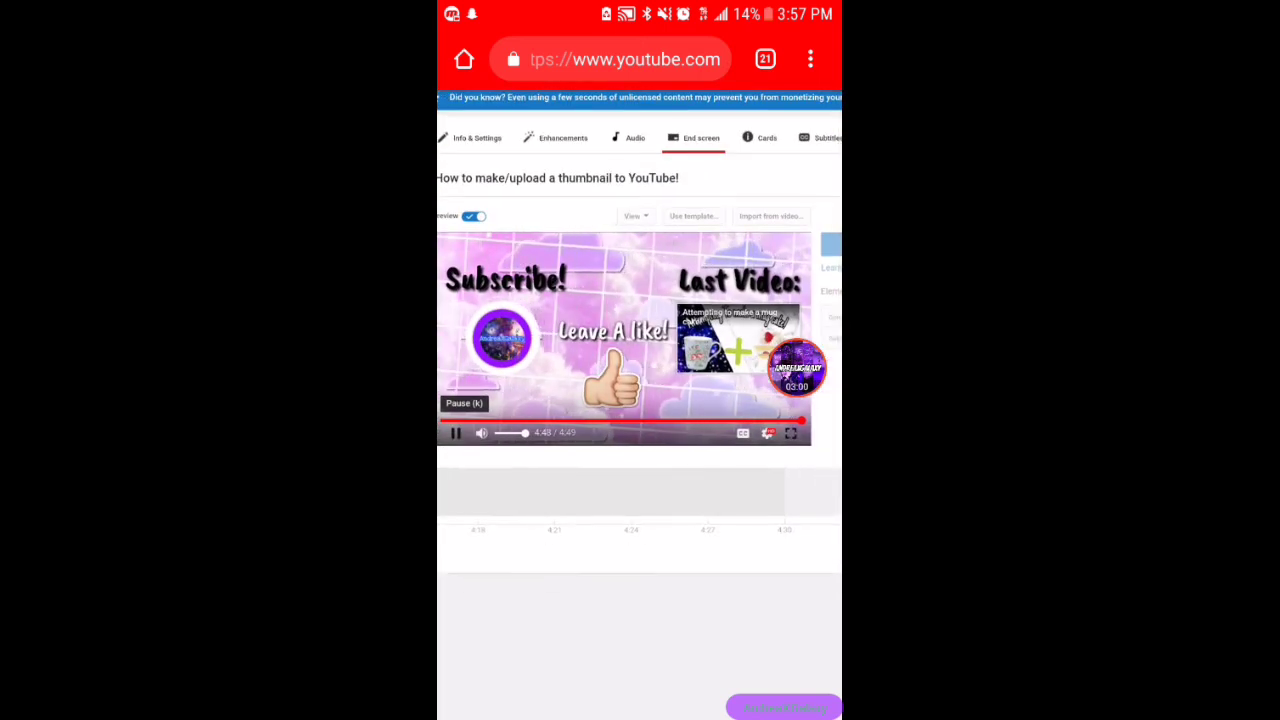
left_click(470, 216)
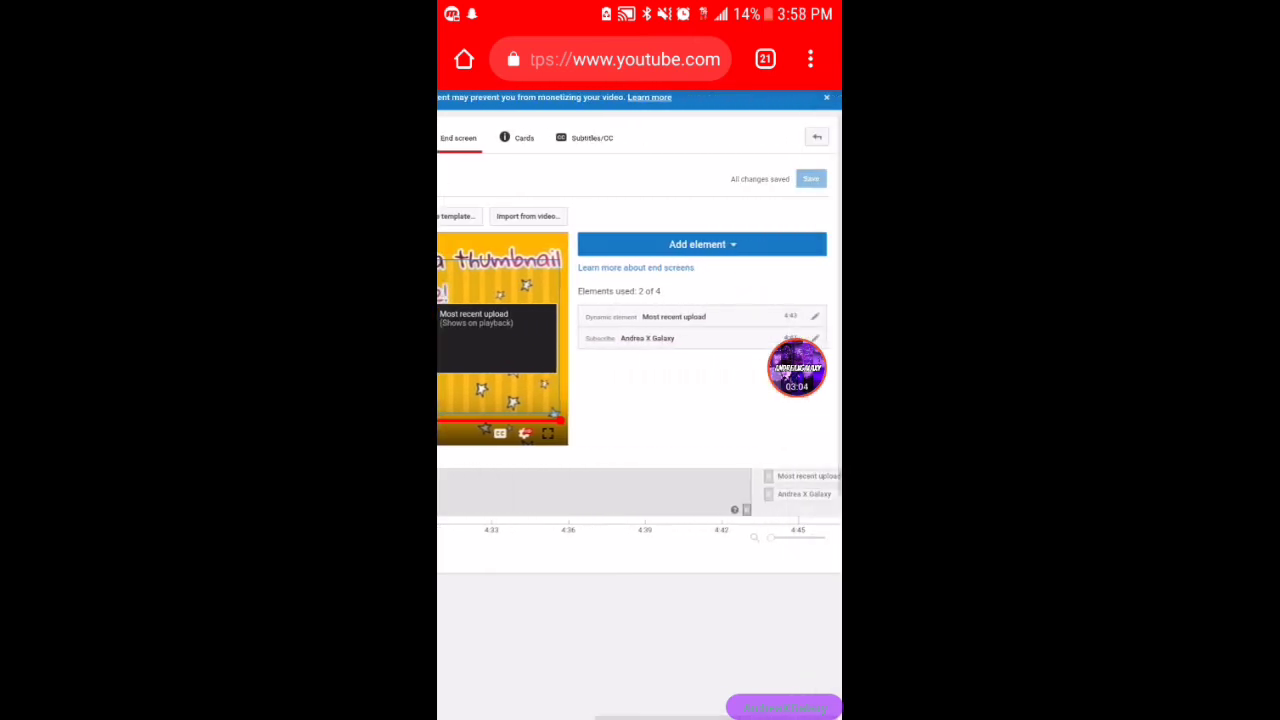
left_click(700, 244)
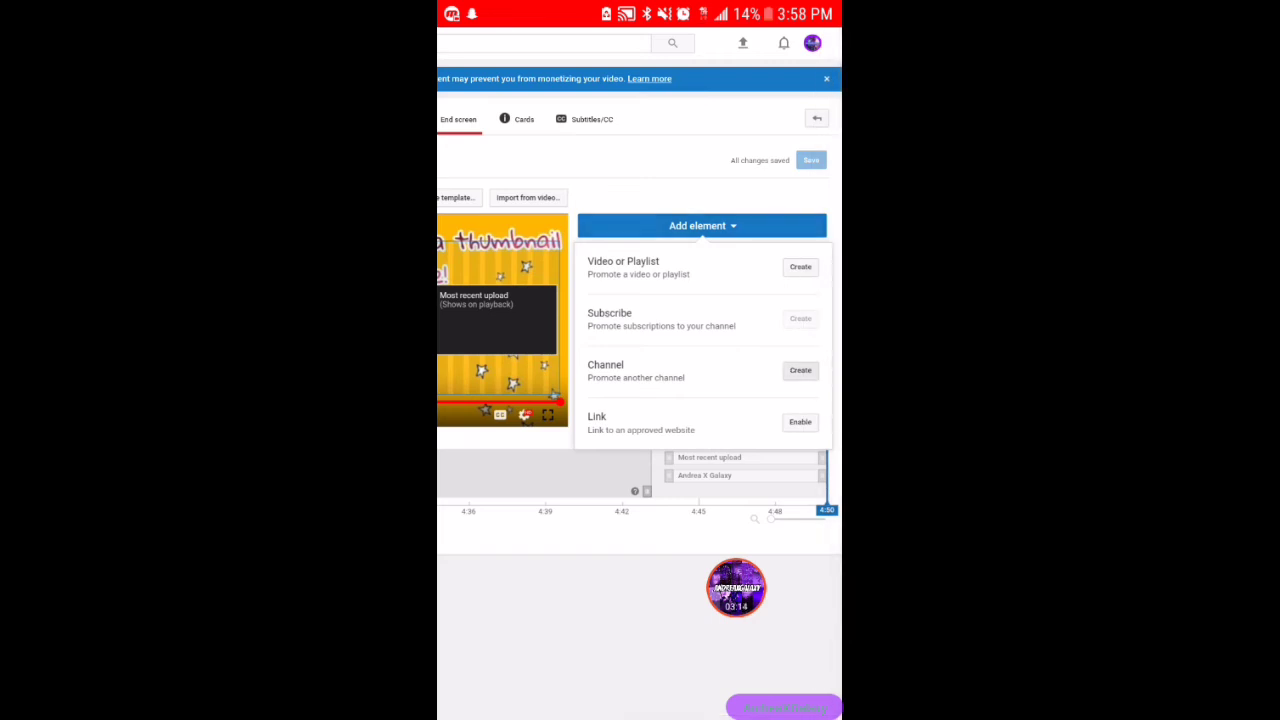
left_click(800, 370)
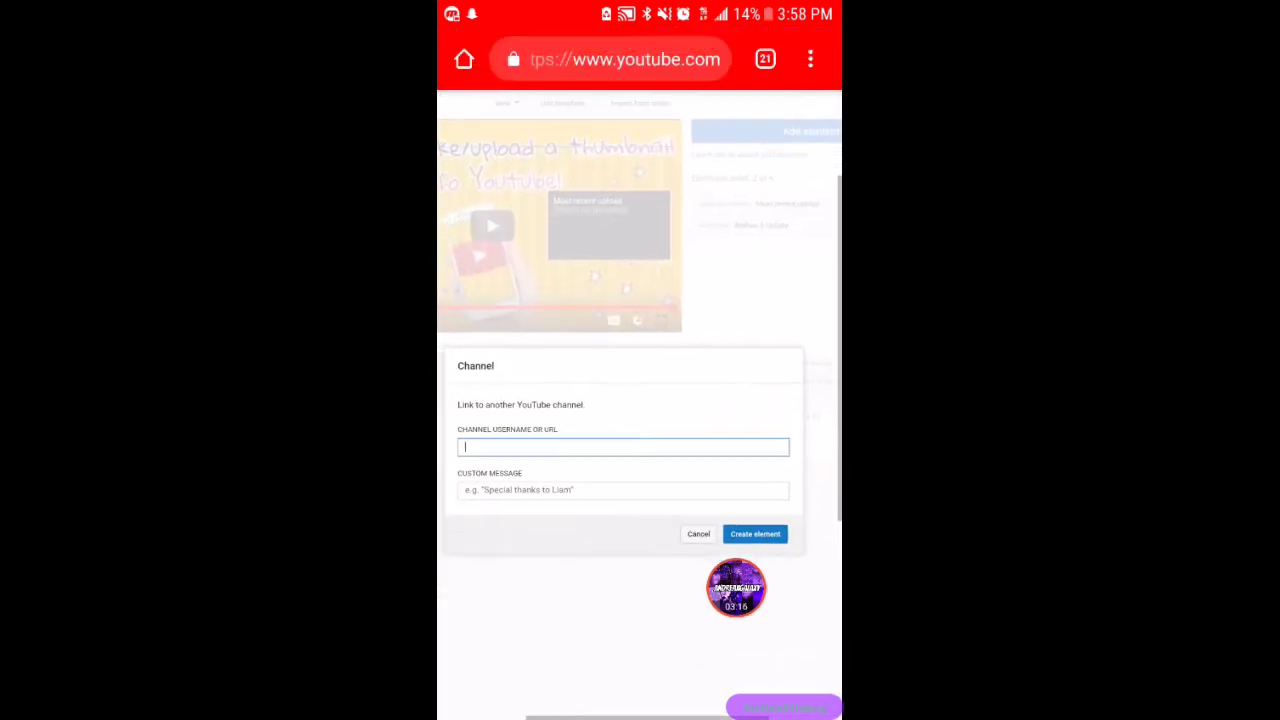
left_click(624, 448)
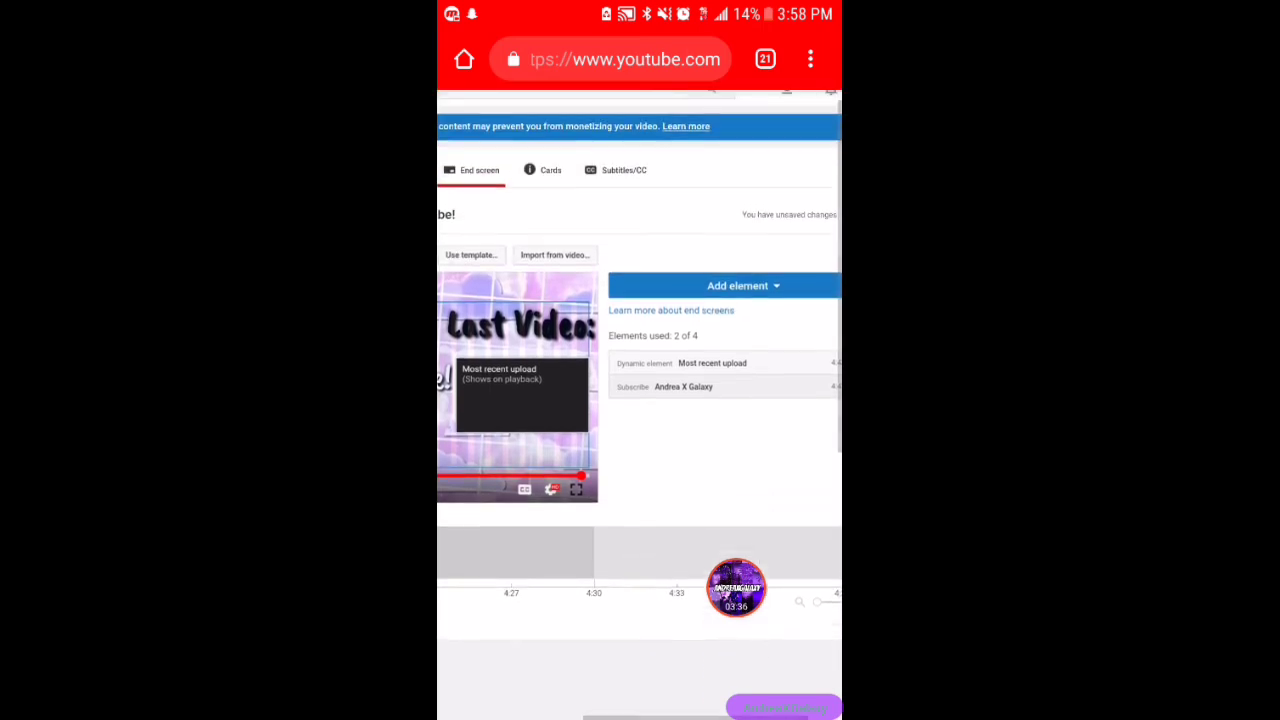
left_click(736, 284)
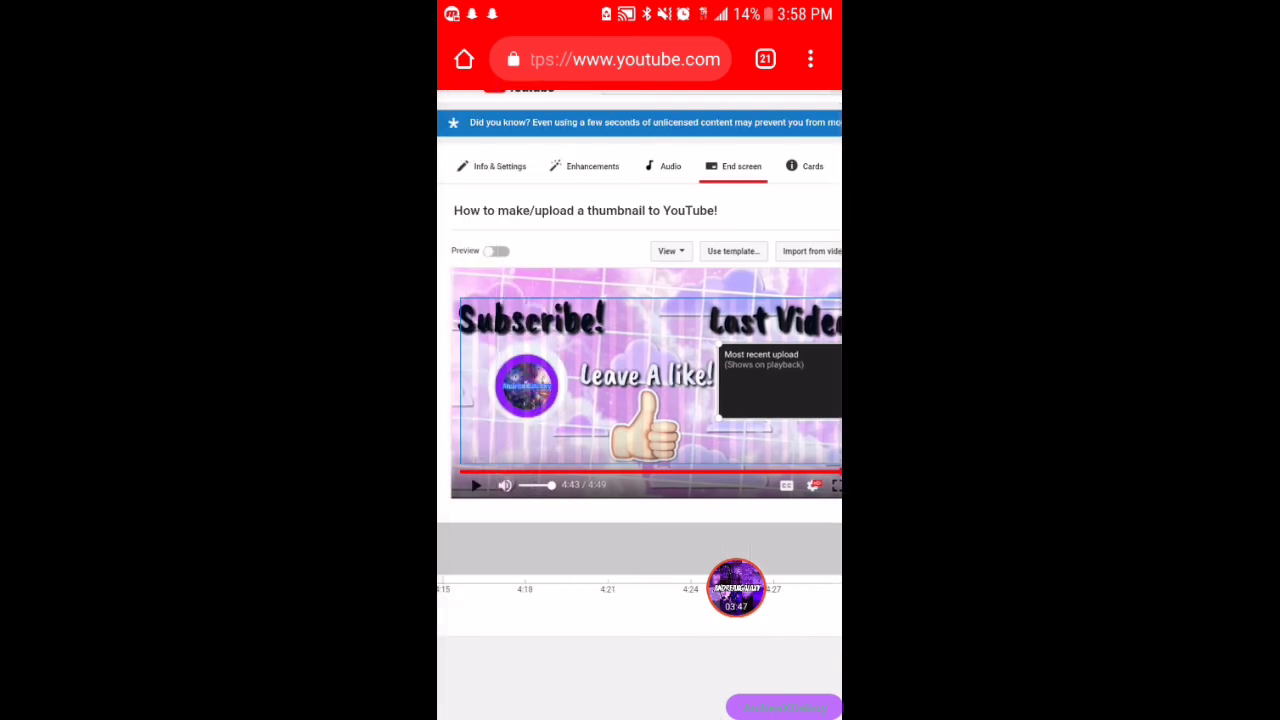
- Expand Add element to list video or playlist, subscribe, channel and link types
left_click(686, 280)
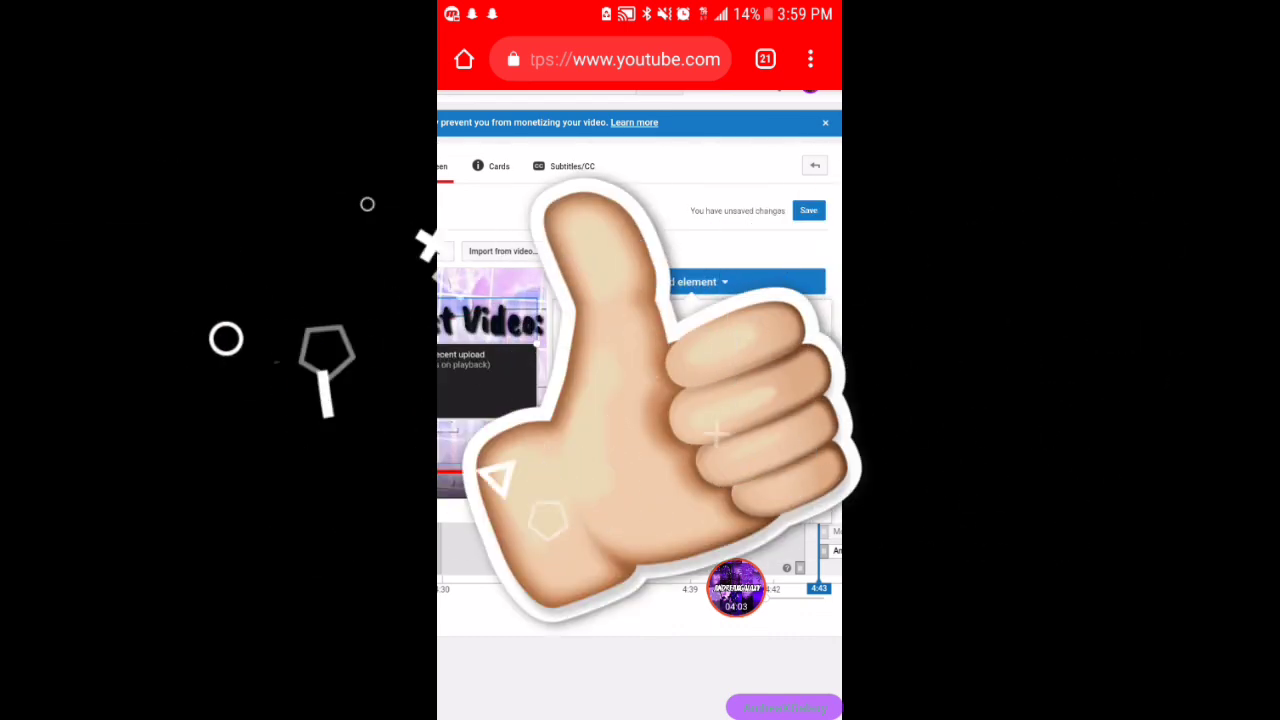
left_click(690, 280)
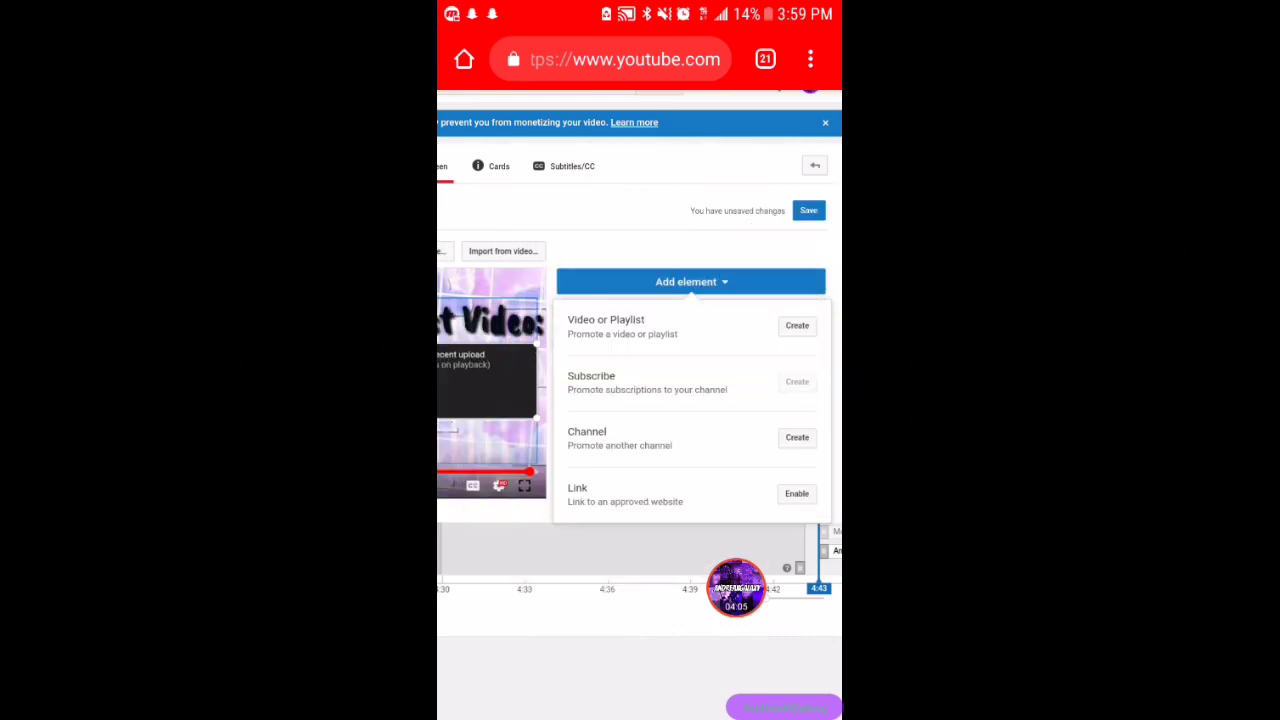